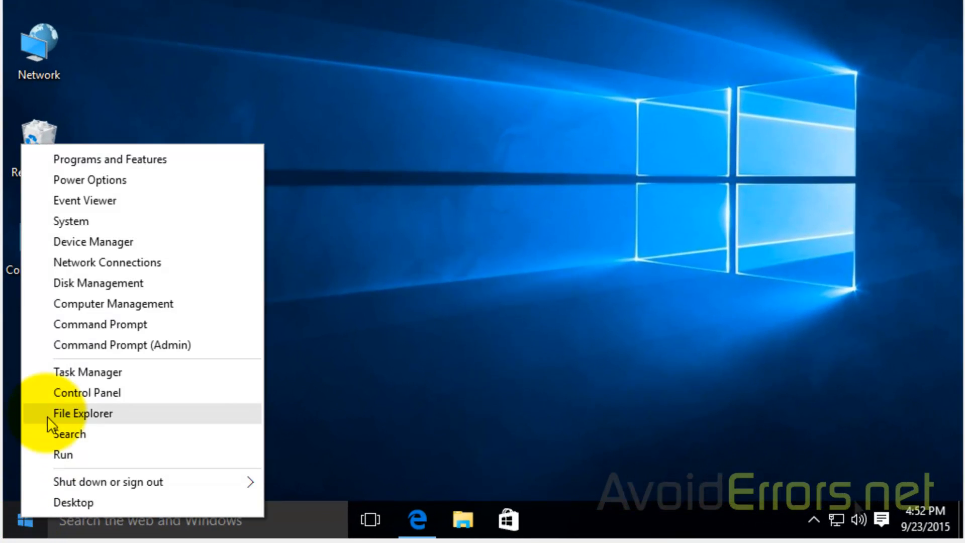
Step: Launch Command Prompt (Admin) from the Start menu and approve the UAC prompt
{"action": "left_click", "coordinate": [120, 344]}
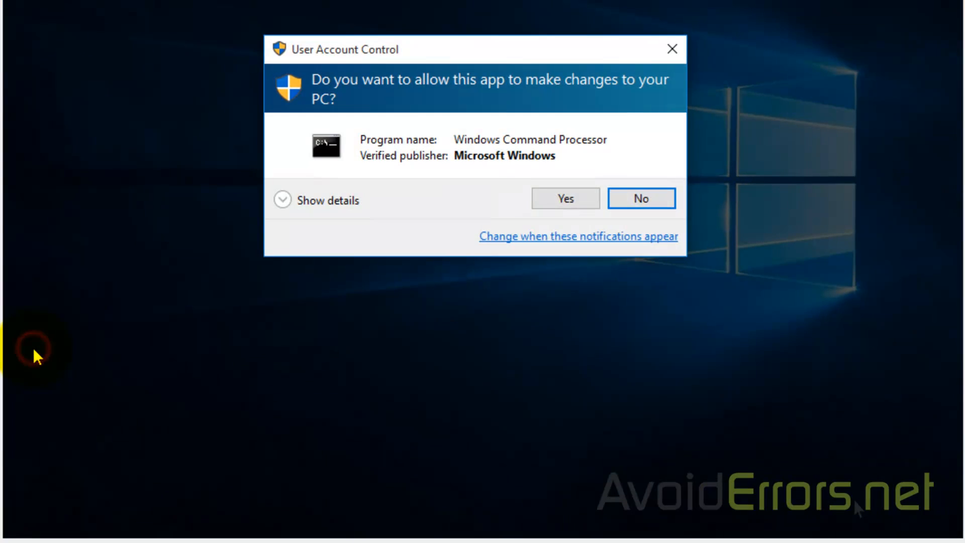
{"action": "left_click", "coordinate": [564, 198]}
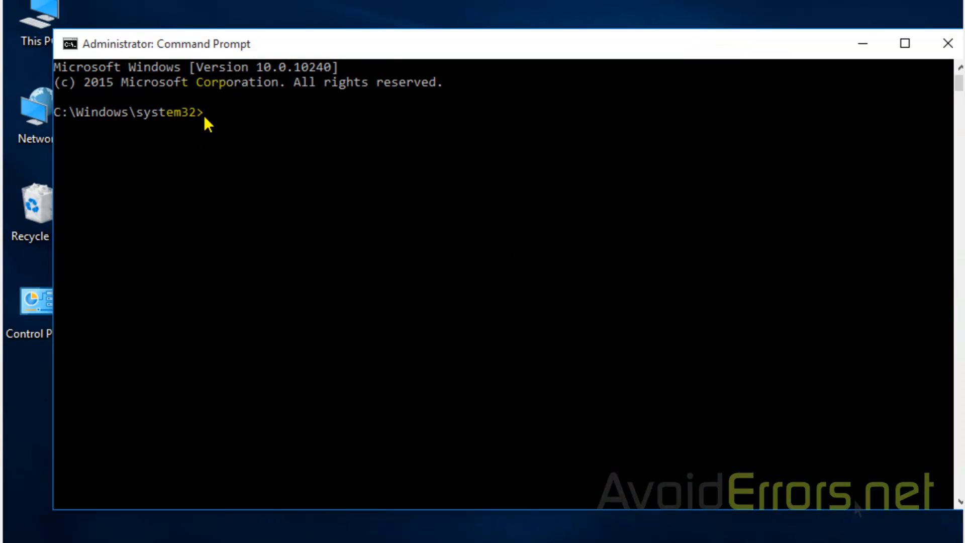
Step: Run bcdedit /set {default} bootmenupolicy legacy to enable the legacy F8 boot menu
{"action": "type", "text": "bcdedit /set {default} bootmenupolicy legacy"}
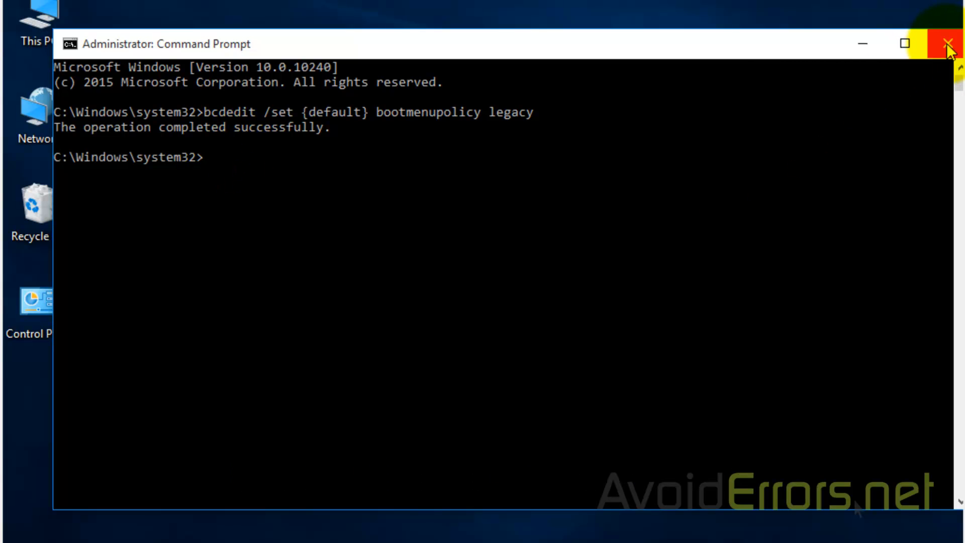
Step: Close the Command Prompt and restart the computer from the Start menu's Power options
{"action": "left_click", "coordinate": [947, 43]}
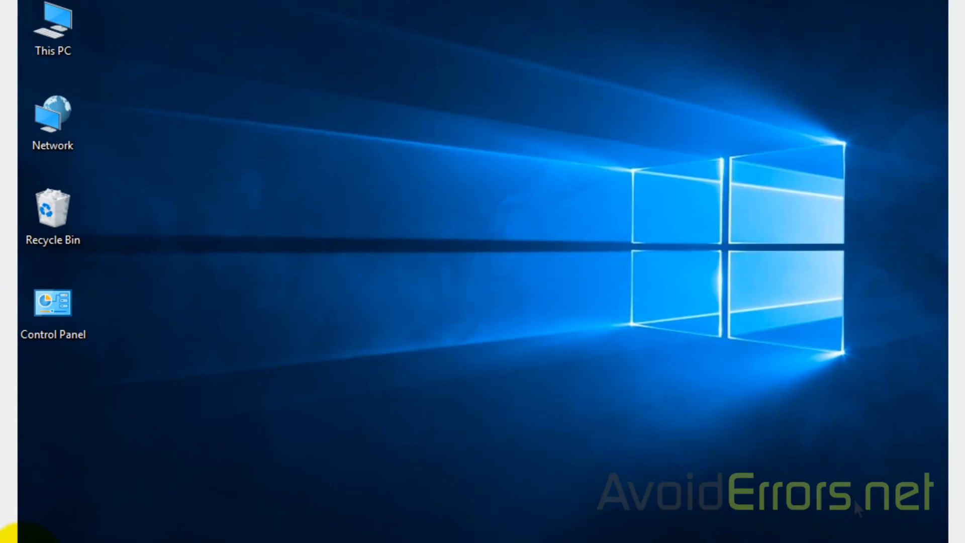
{"action": "left_click", "coordinate": [141, 524]}
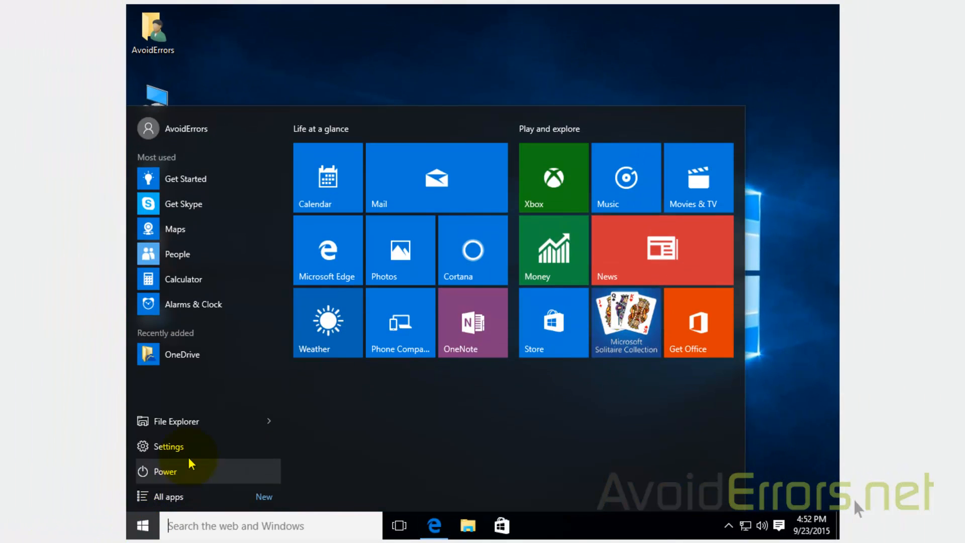
{"action": "left_click", "coordinate": [165, 471]}
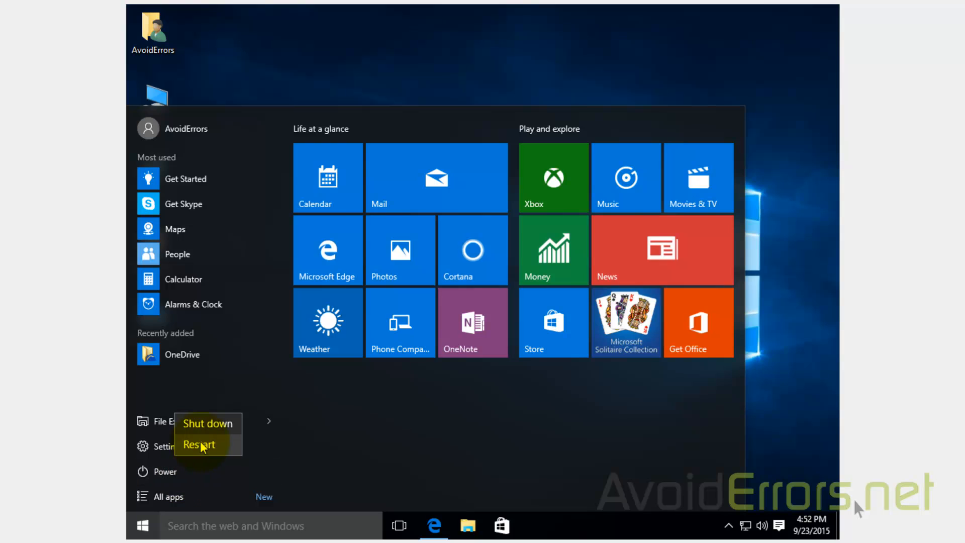
{"action": "left_click", "coordinate": [198, 444]}
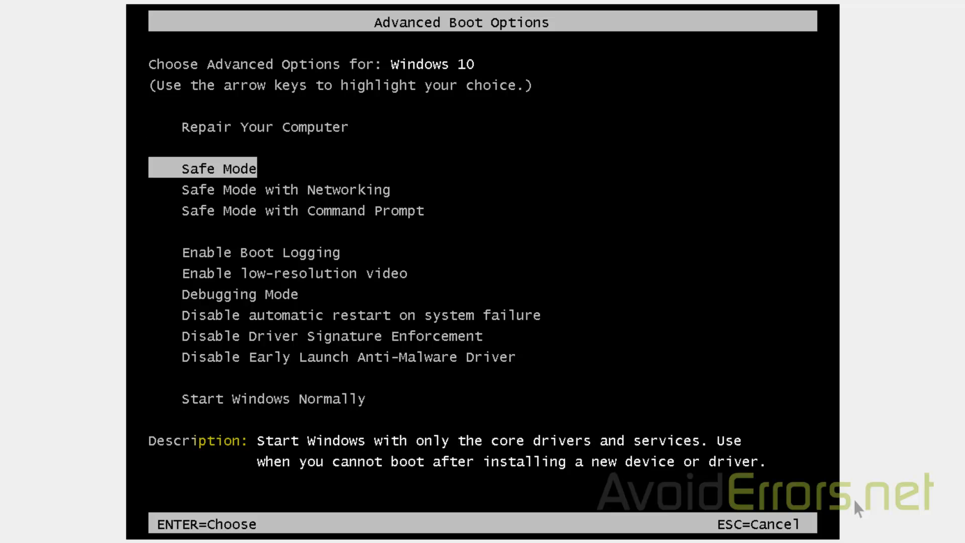
Step: Select Start Windows Normally in Advanced Boot Options and boot to the desktop
{"action": "key", "text": "down"}
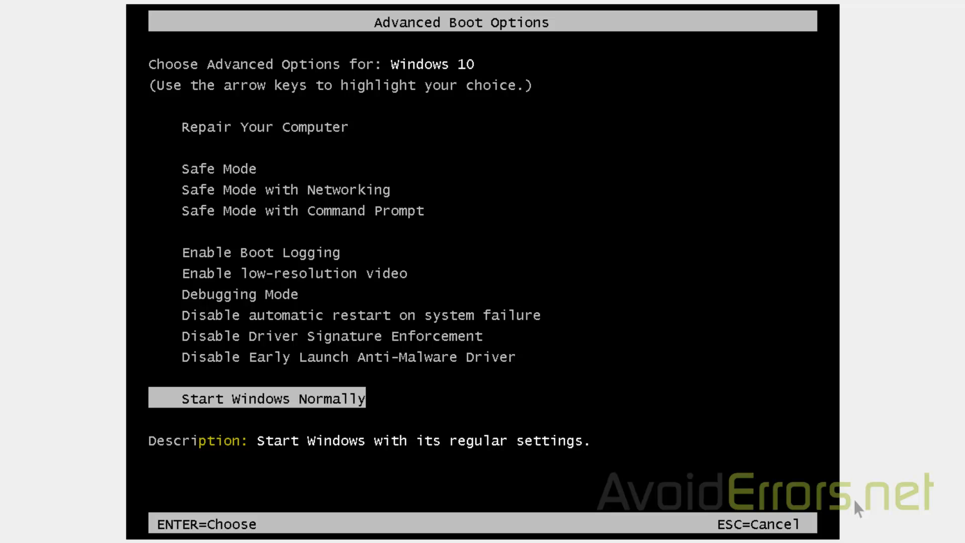
{"action": "key", "text": "enter"}
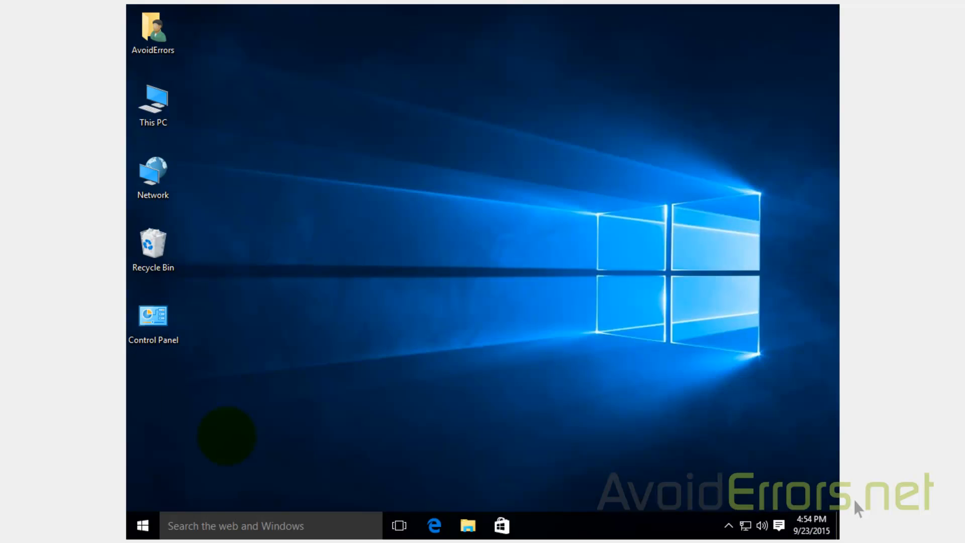
Step: Enter bcdedit /set {default} bootmenupolicy standard in the admin prompt to revert the boot menu
{"action": "type", "text": "bcdedit /set {default} bootmenupolicy standard"}
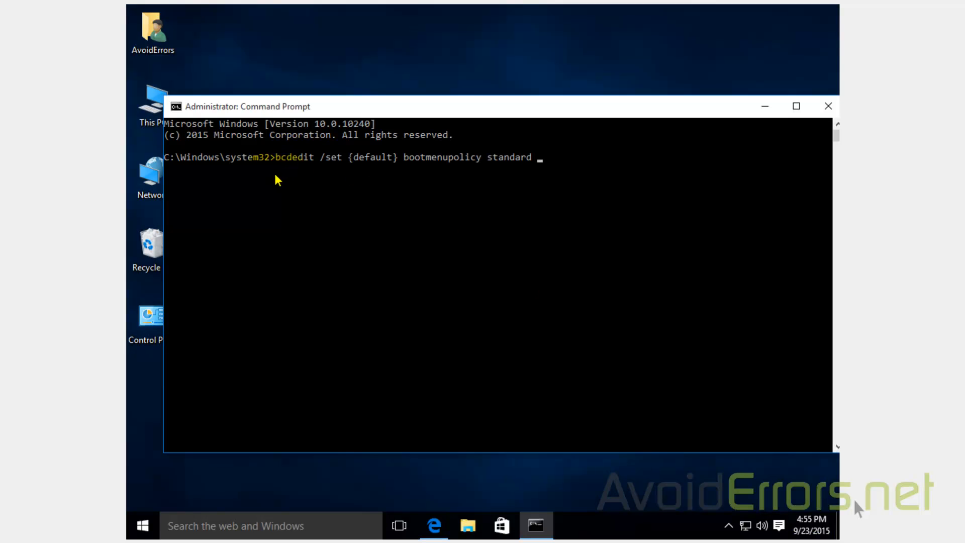